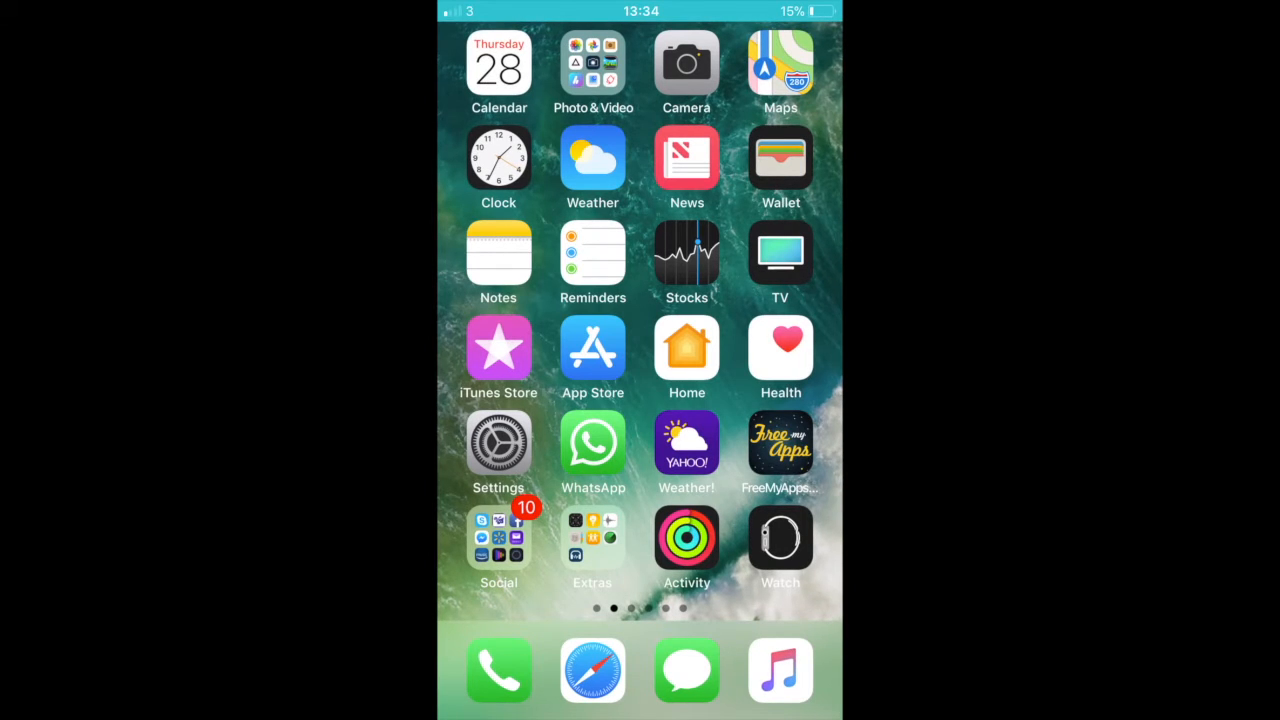
# - Navigate Settings through General and Accessibility to Display Accommodations' Invert Colours page
pyautogui.click(498, 443)
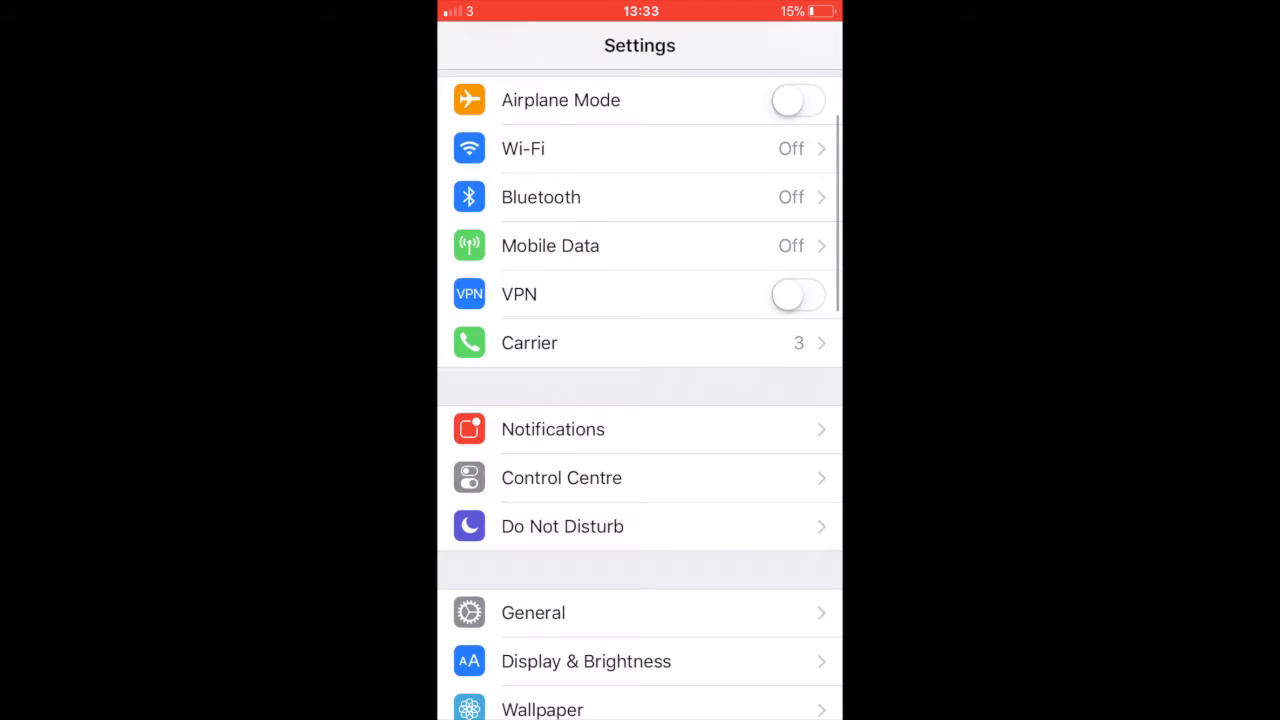
pyautogui.scroll(-3)
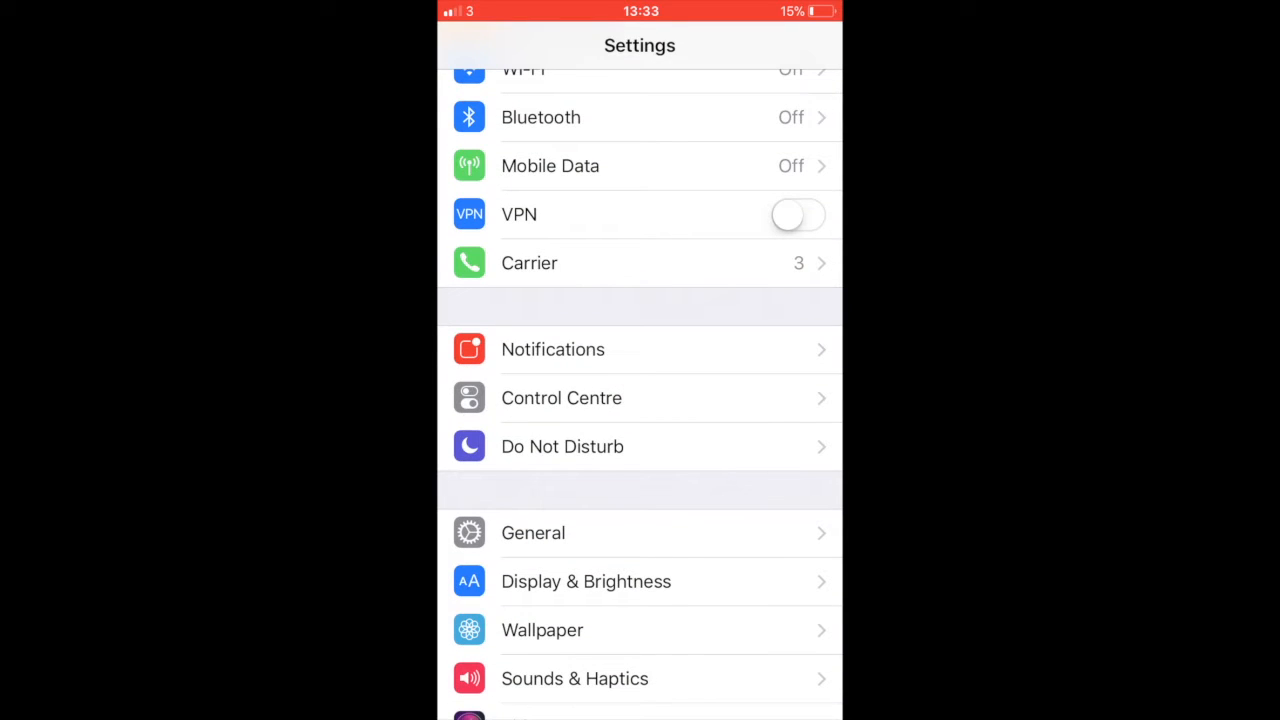
pyautogui.click(533, 533)
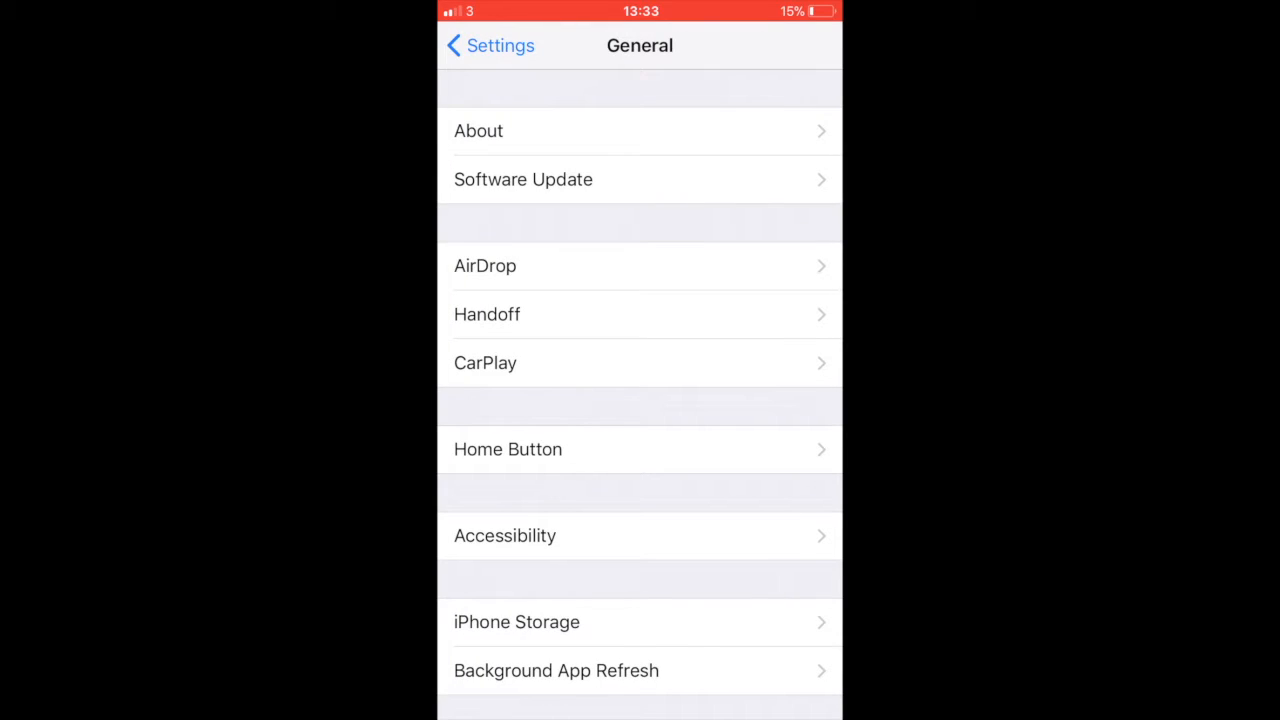
pyautogui.click(505, 536)
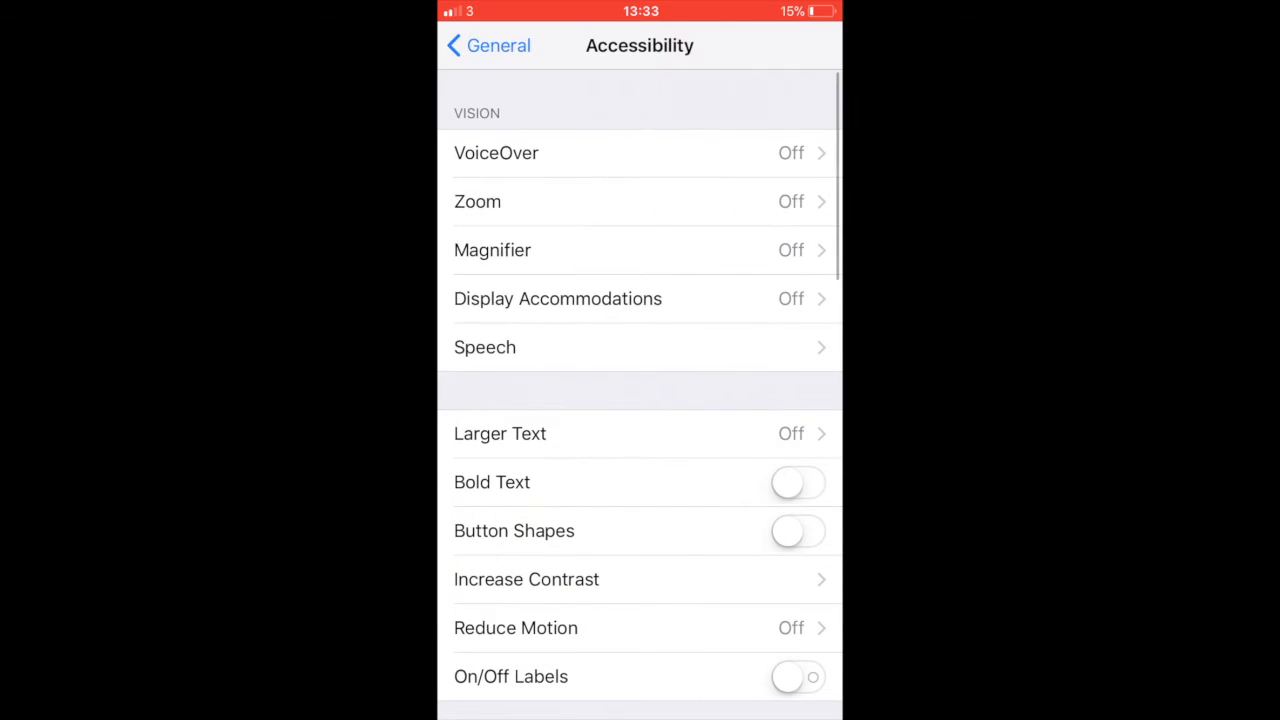
pyautogui.click(557, 298)
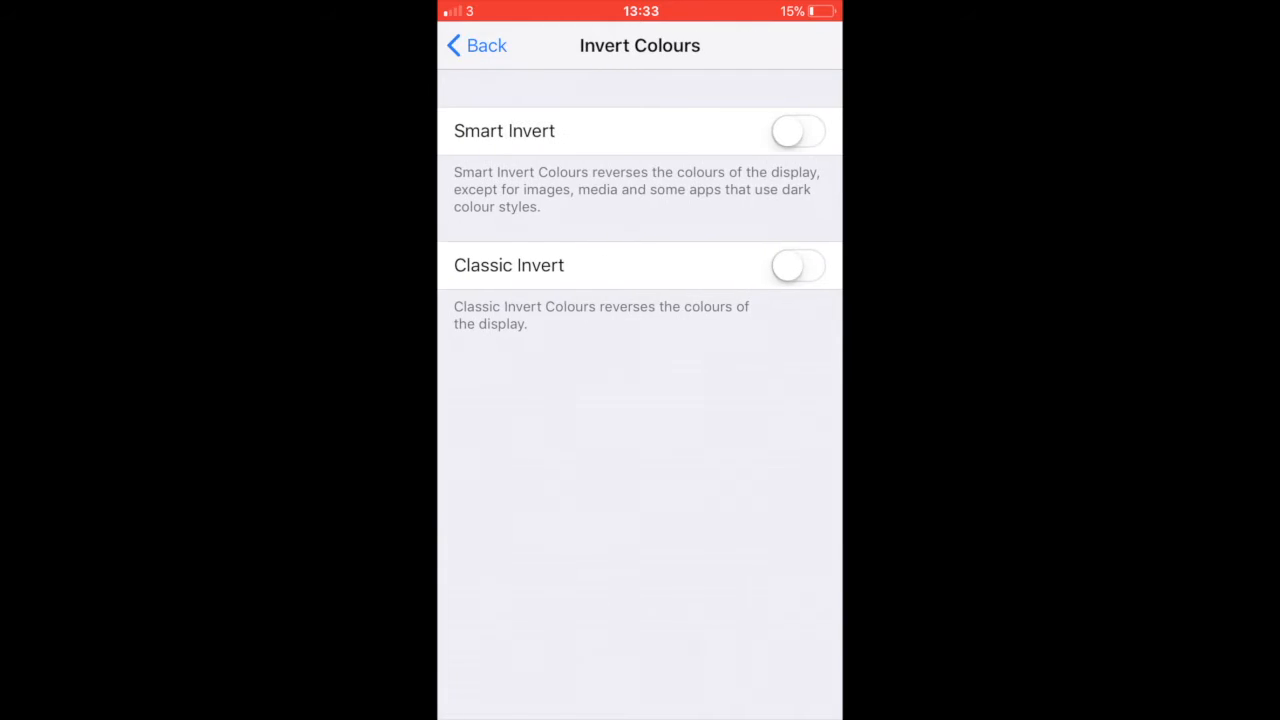
# - Alternate Smart Invert and Classic Invert several times, ending with Classic Invert on
pyautogui.click(798, 131)
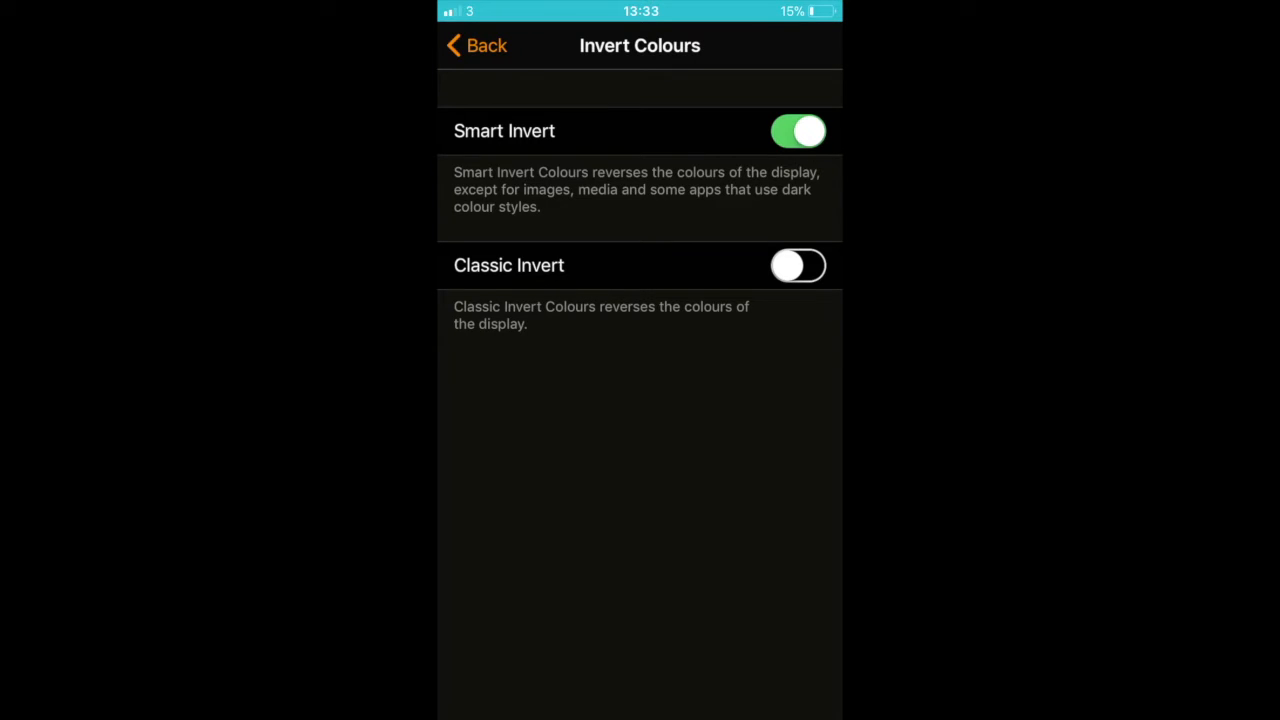
pyautogui.click(798, 265)
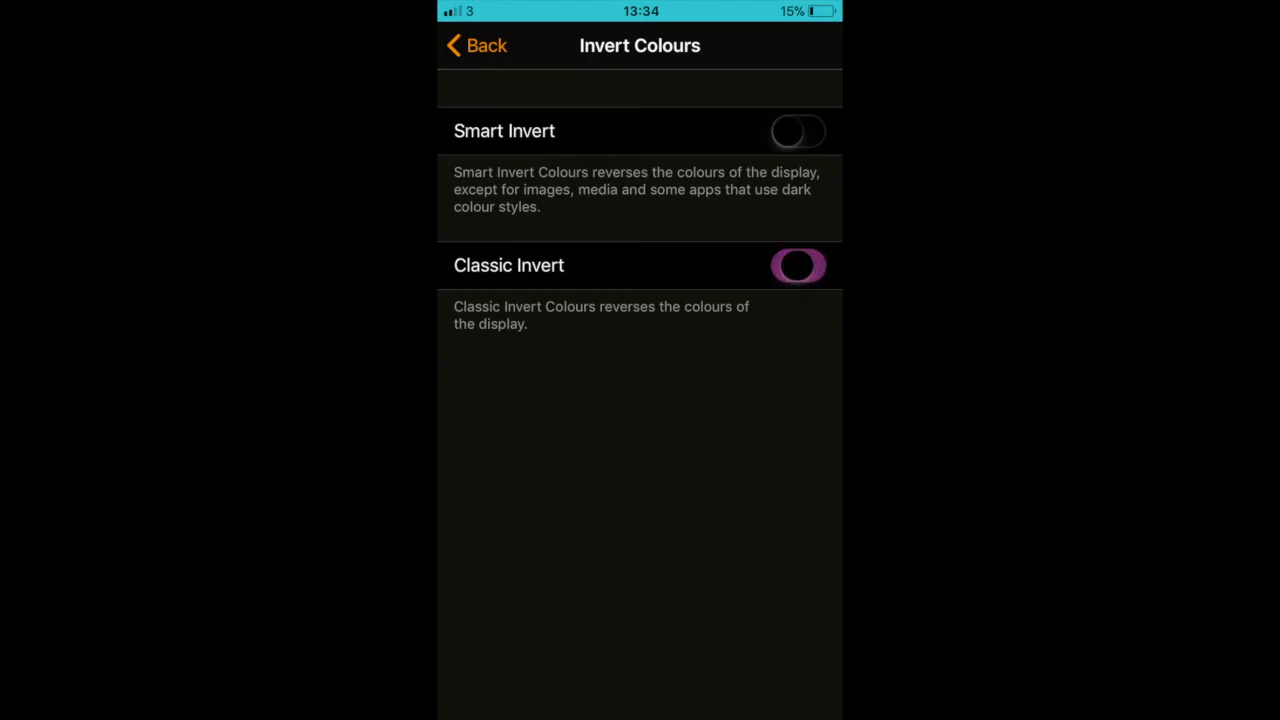
pyautogui.click(798, 265)
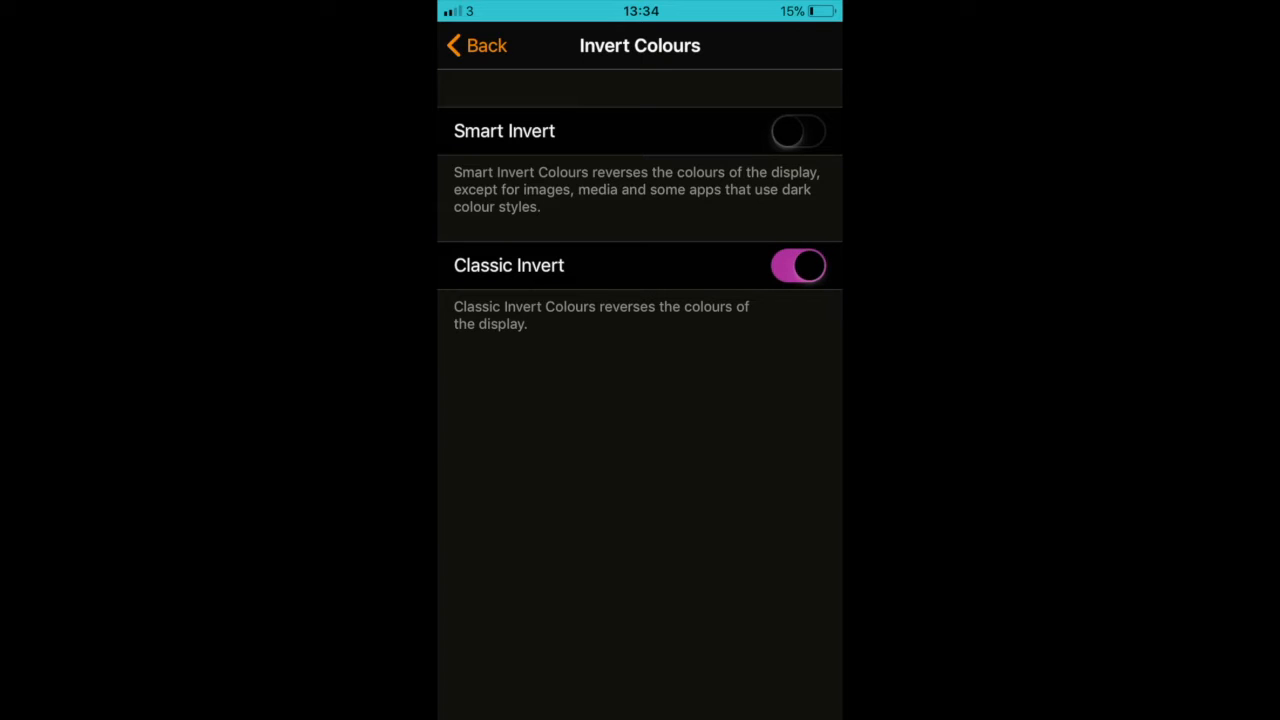
pyautogui.click(797, 130)
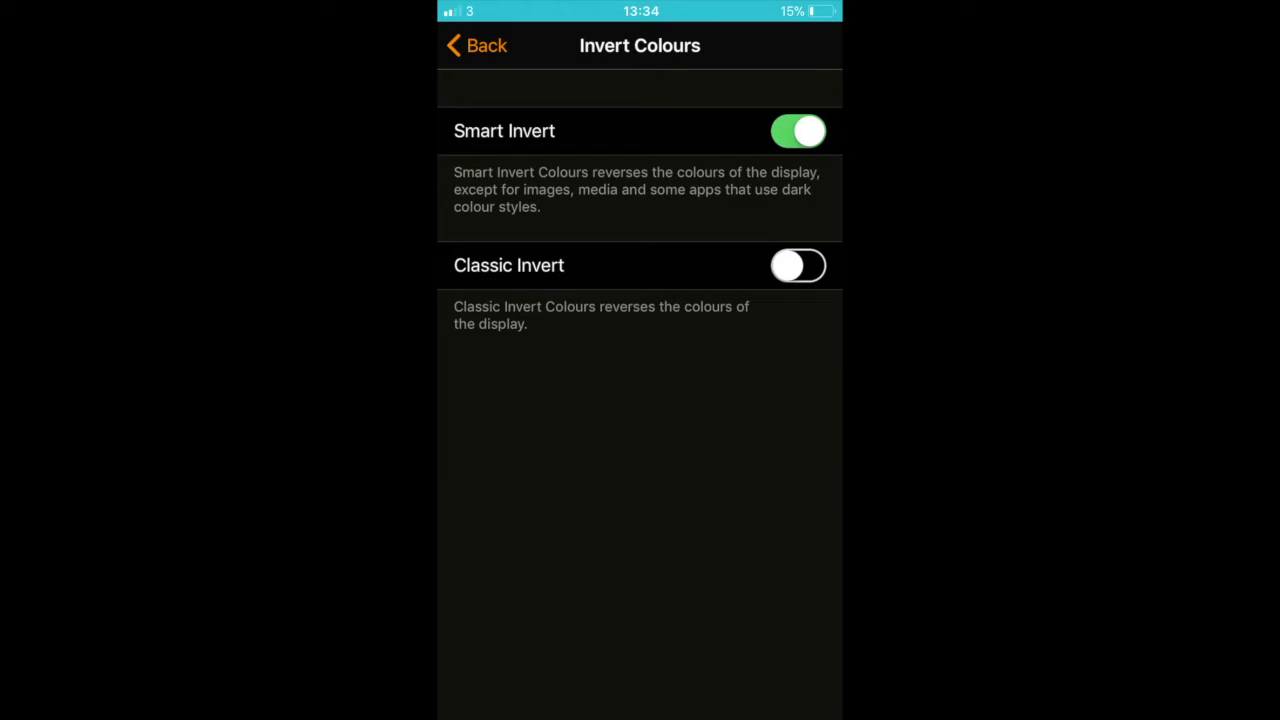
pyautogui.click(798, 265)
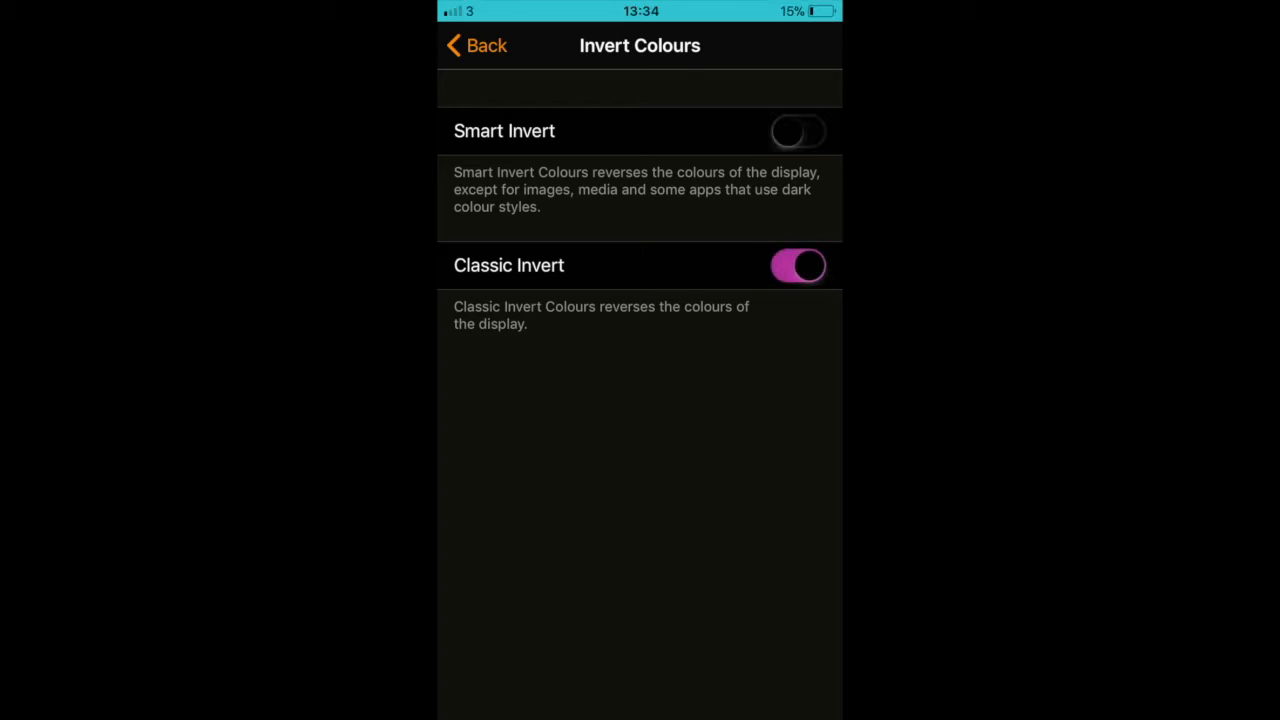
pyautogui.click(797, 130)
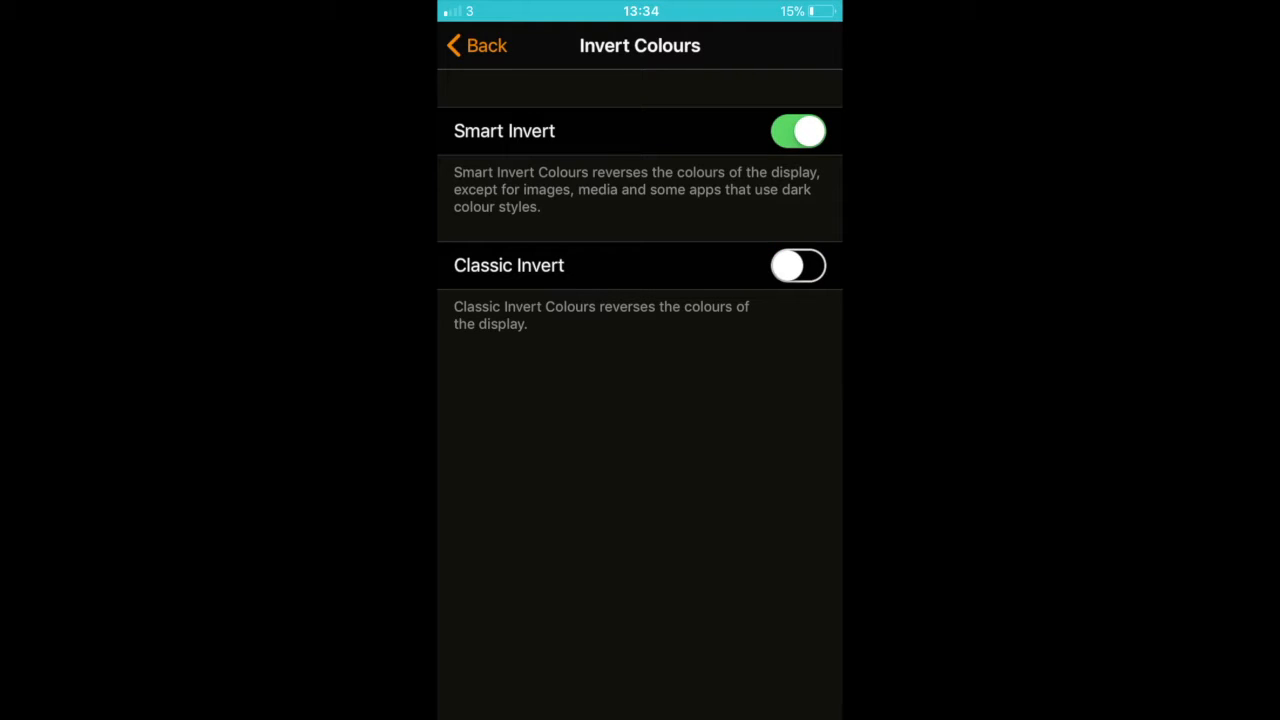
pyautogui.click(798, 265)
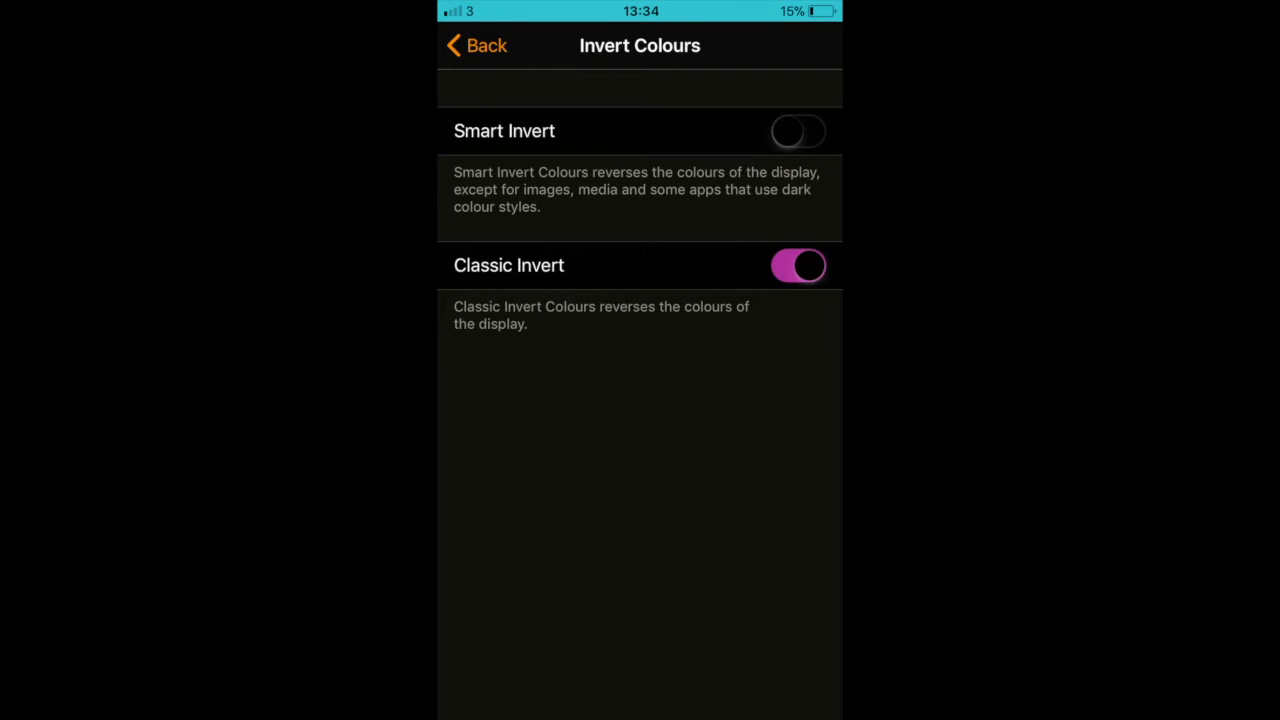
# - Back out through Display Accommodations and General to the main Settings list, then exit
pyautogui.click(478, 45)
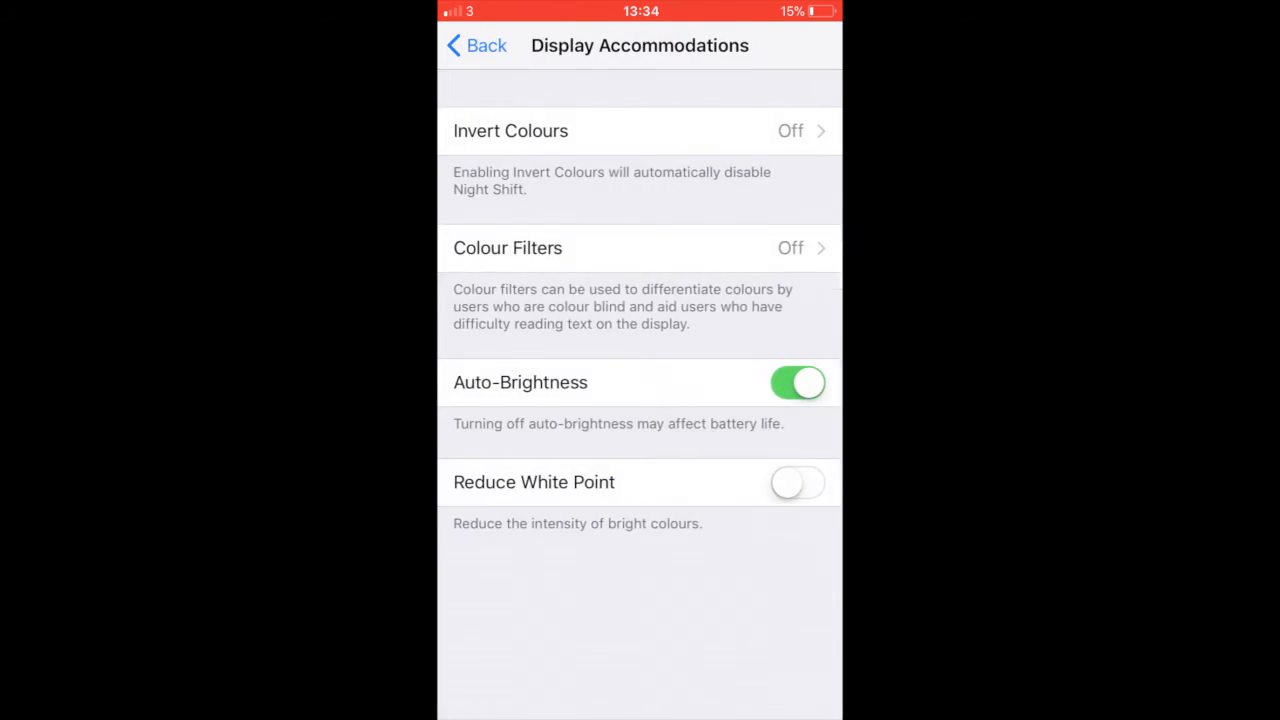
pyautogui.click(477, 45)
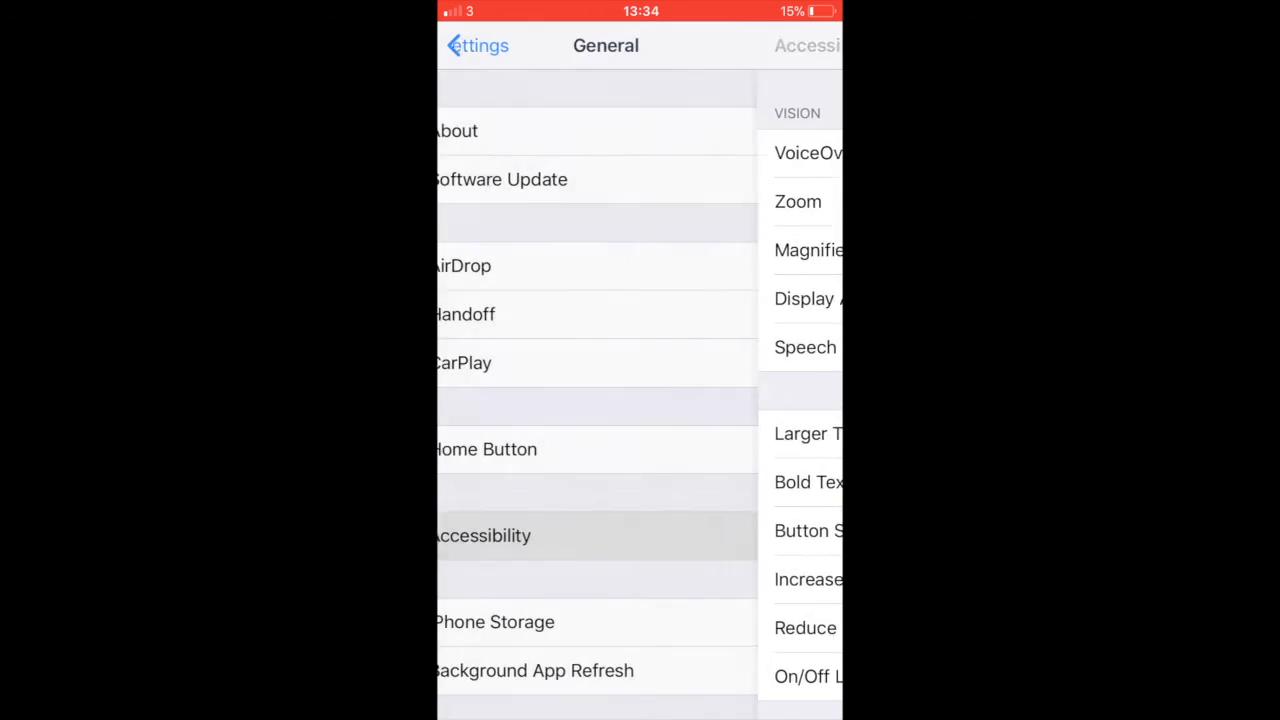
pyautogui.click(473, 46)
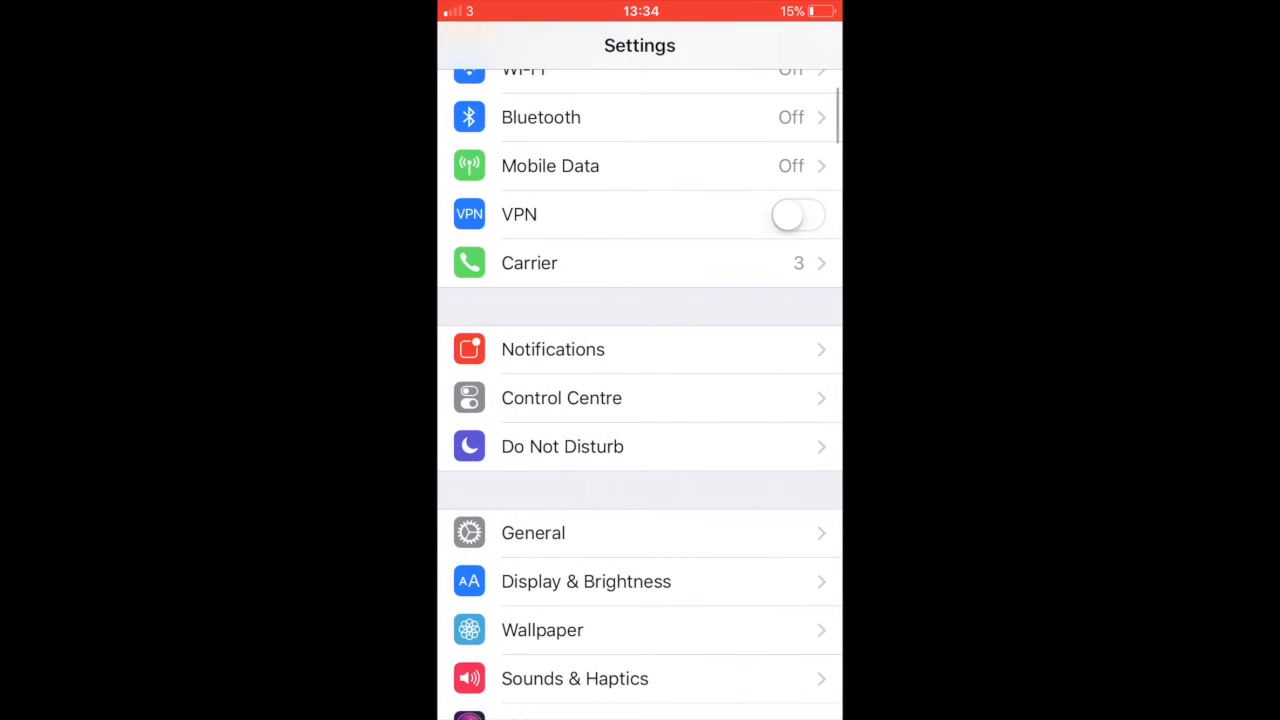
pyautogui.press('home')
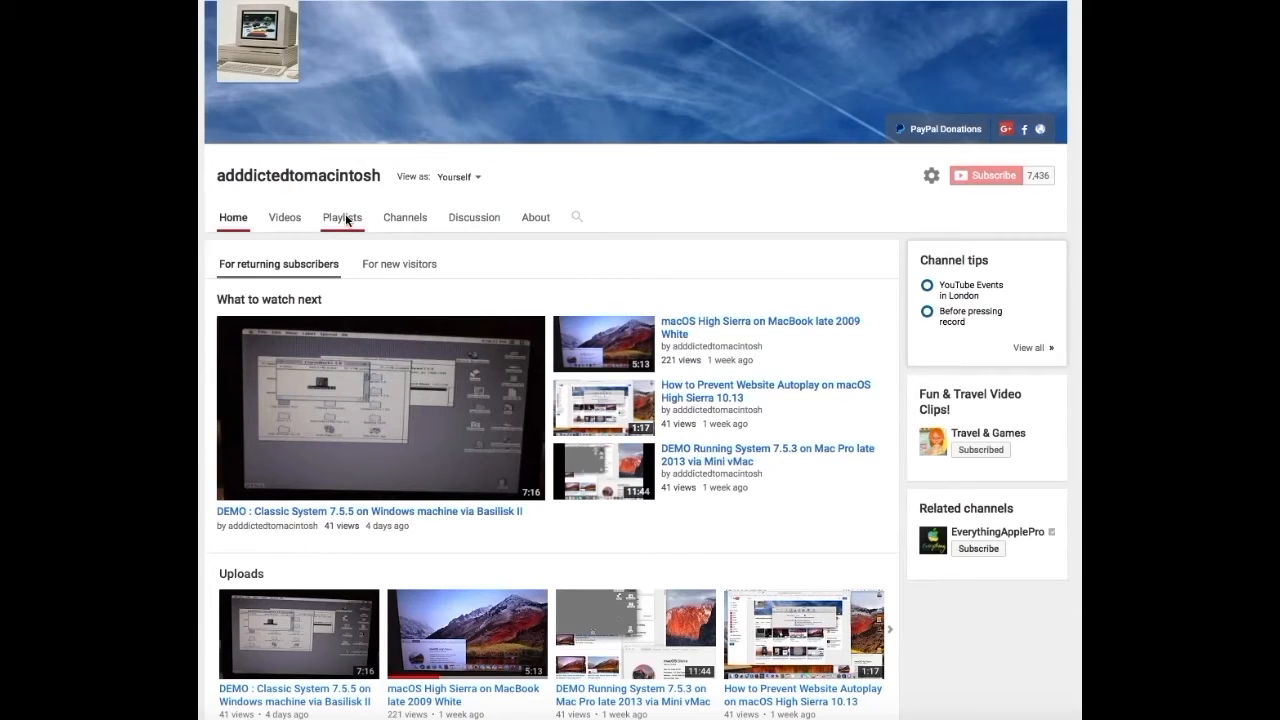
# - Show the channel's Playlists tab and scroll through its created and saved playlists
pyautogui.click(342, 217)
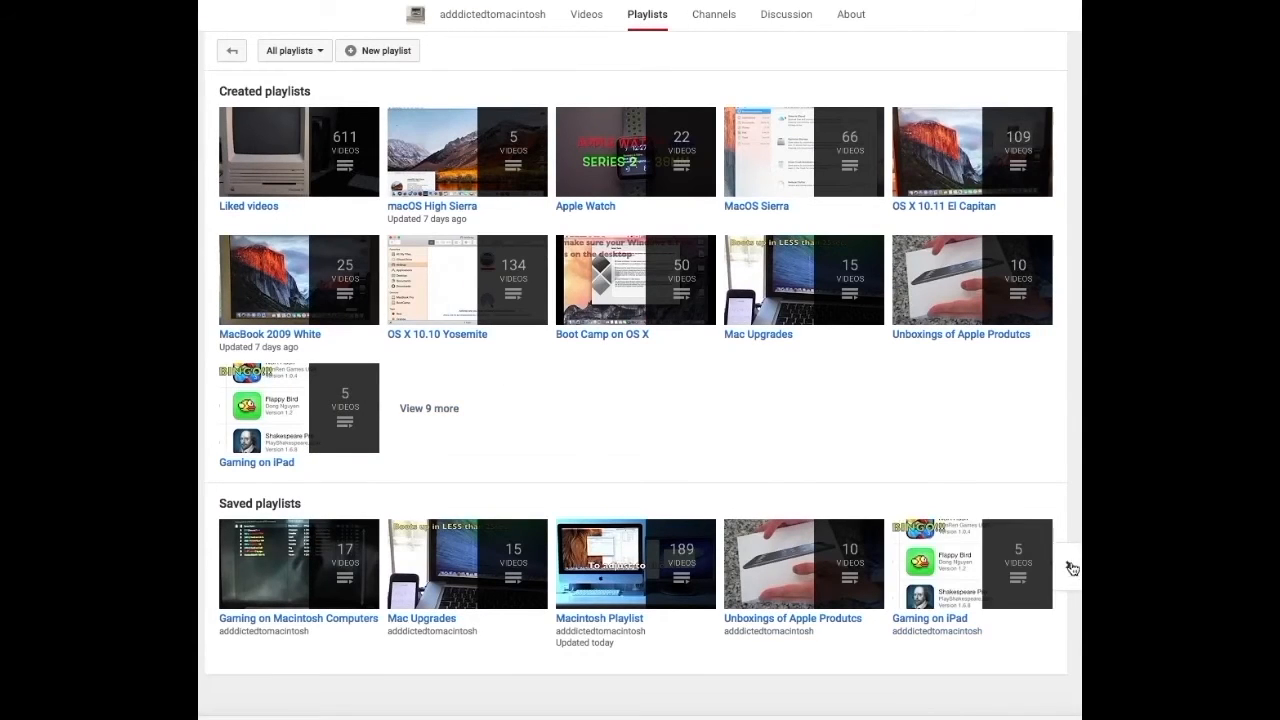
pyautogui.moveTo(1071, 571)
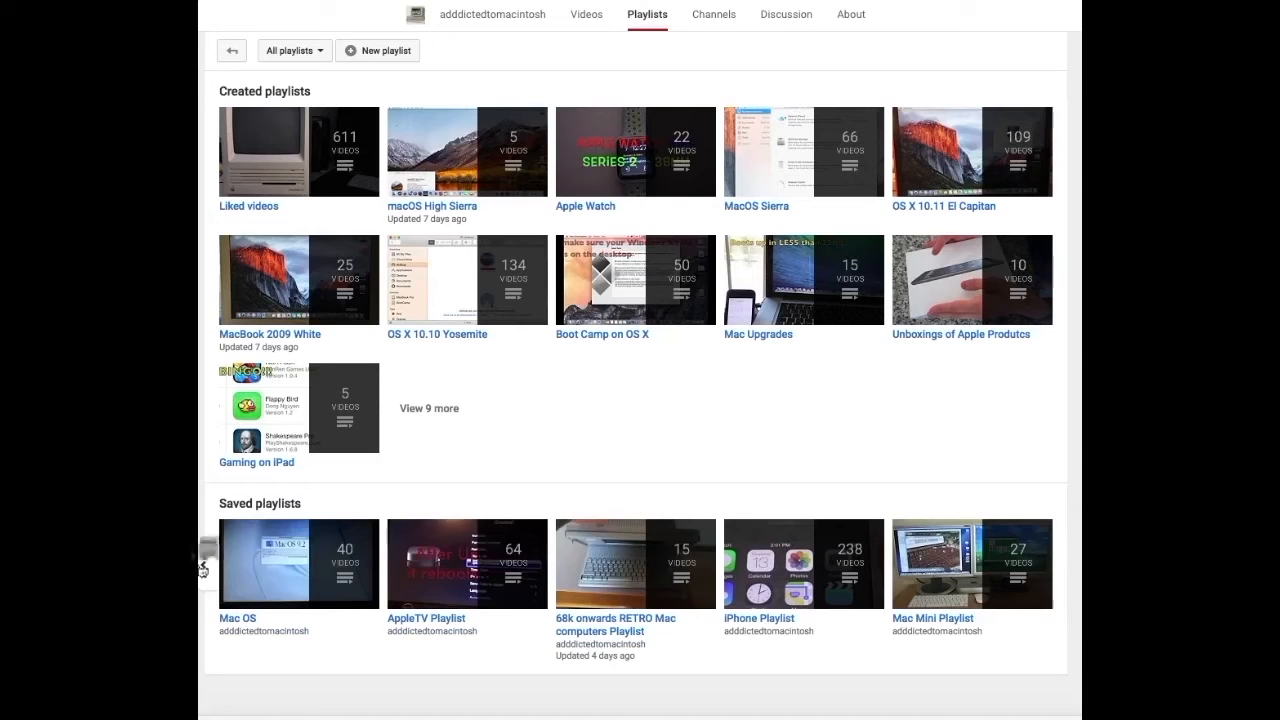
pyautogui.scroll(-3)
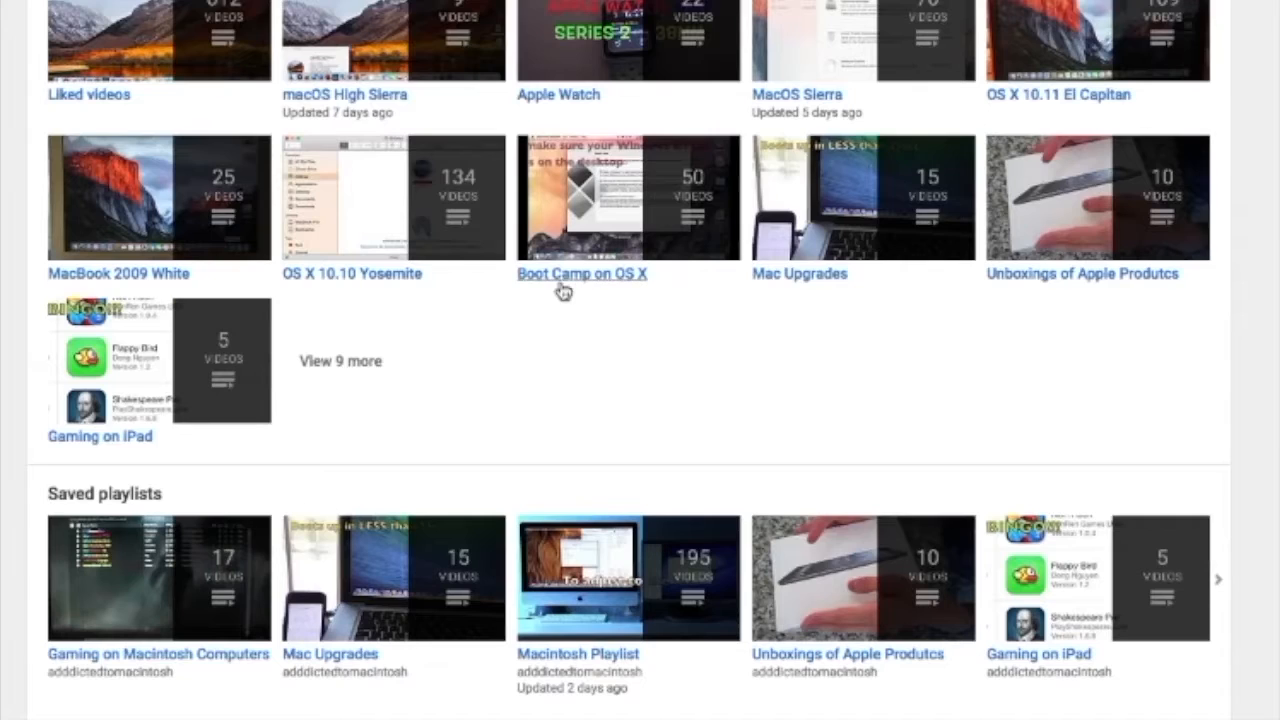
pyautogui.moveTo(592, 283)
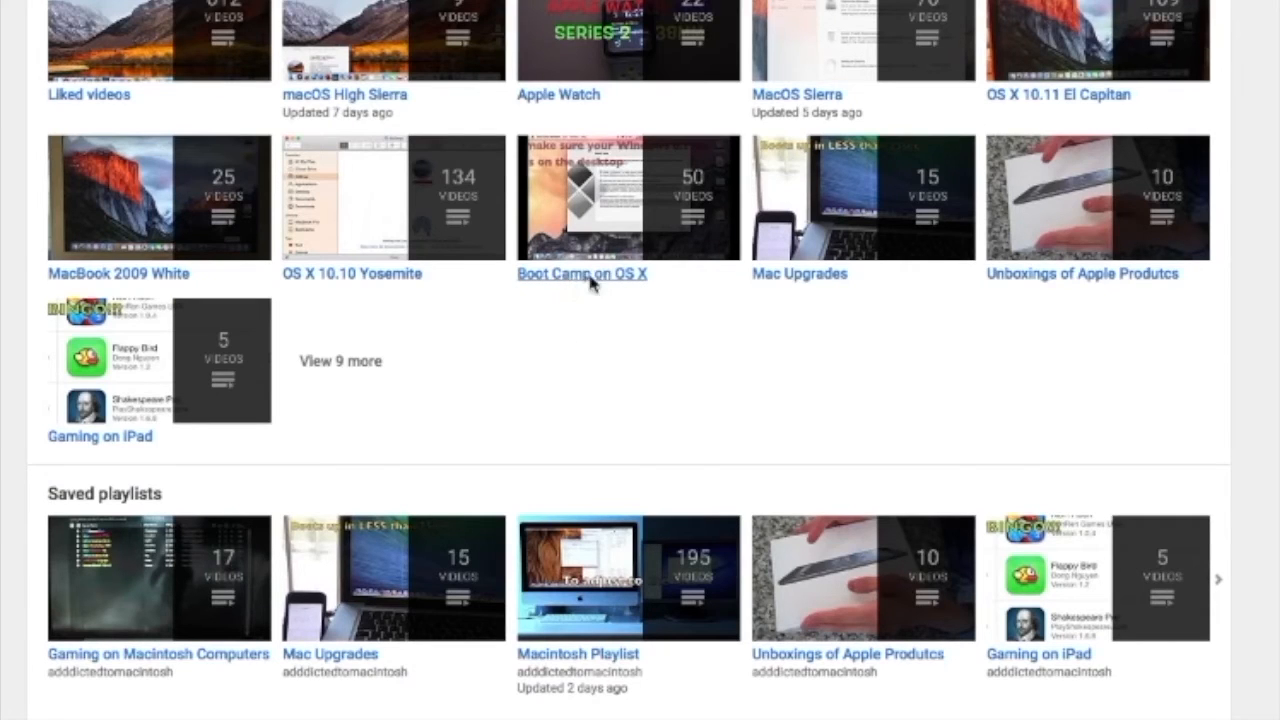
# - Open the Boot Camp on OS X playlist and scroll to its 50th video
pyautogui.click(581, 274)
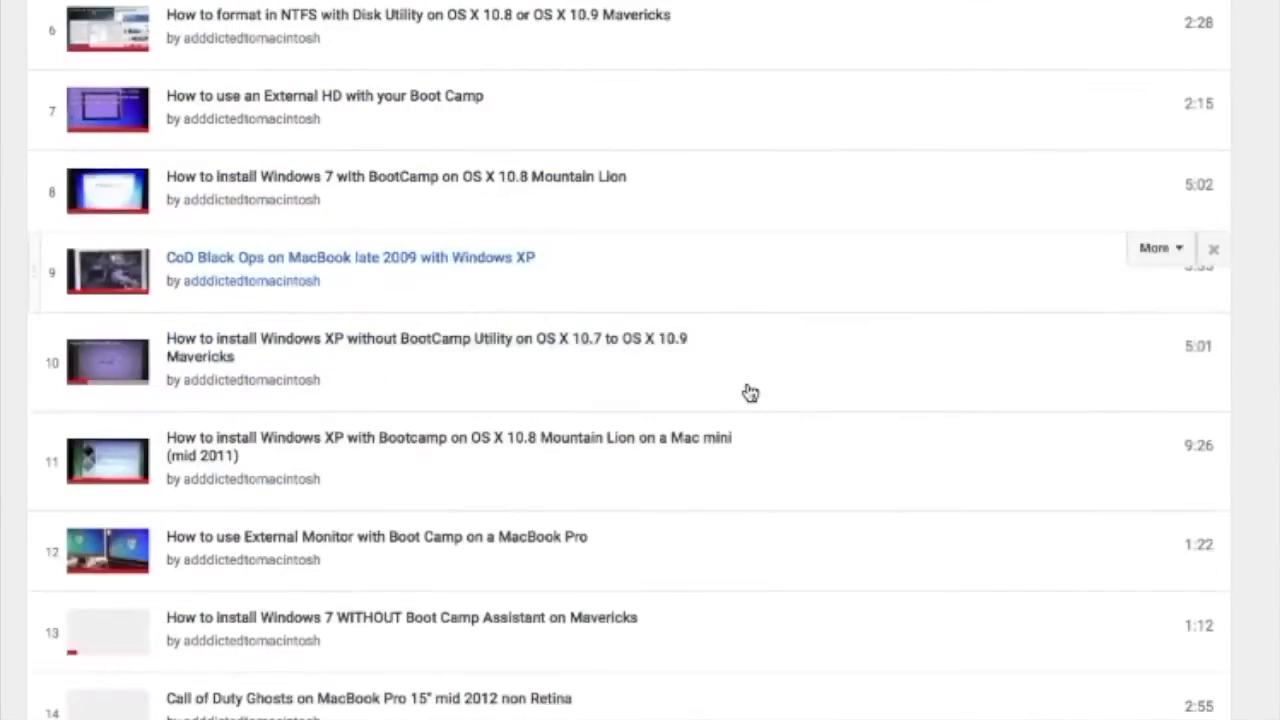
pyautogui.scroll(-3)
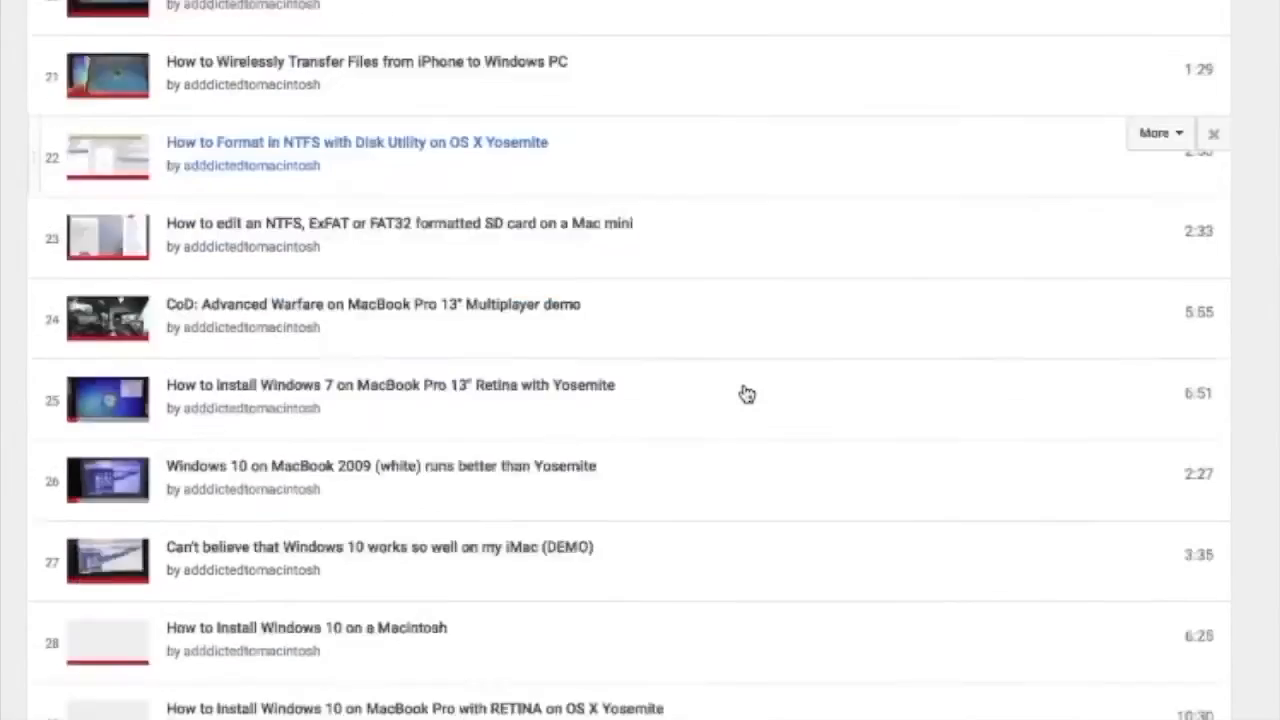
pyautogui.scroll(-3)
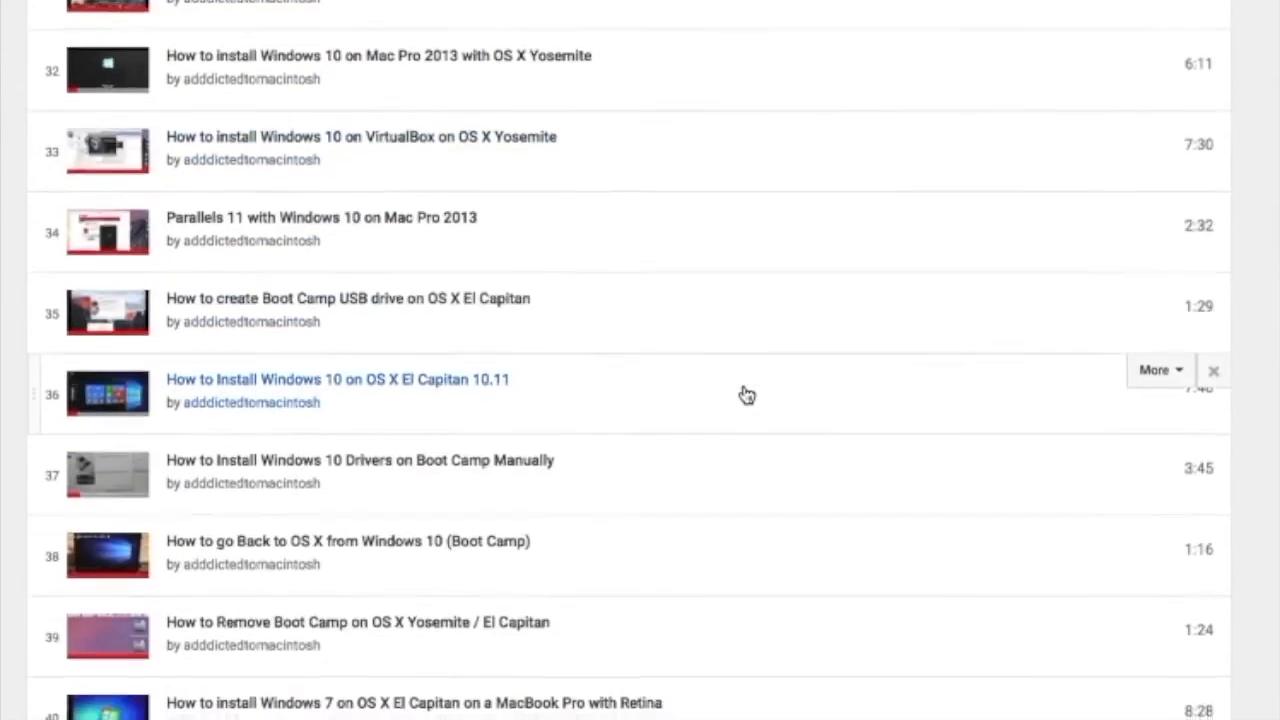
pyautogui.scroll(-3)
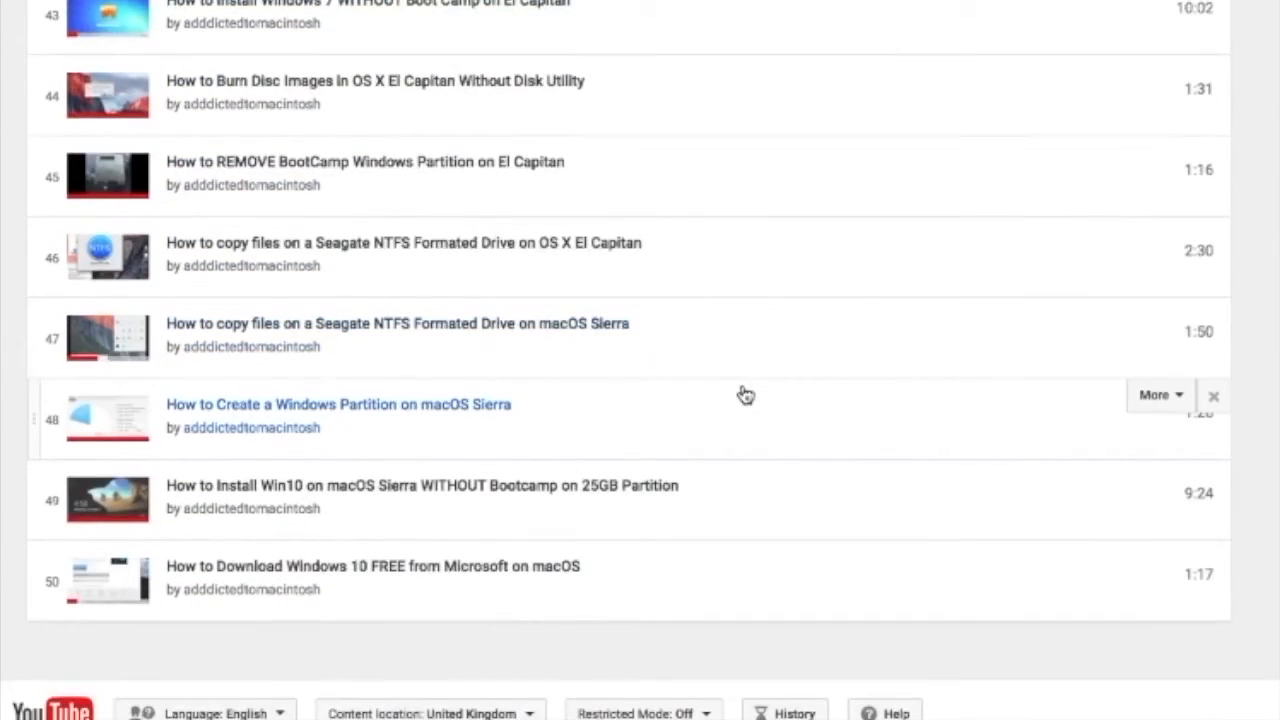
pyautogui.scroll(-3)
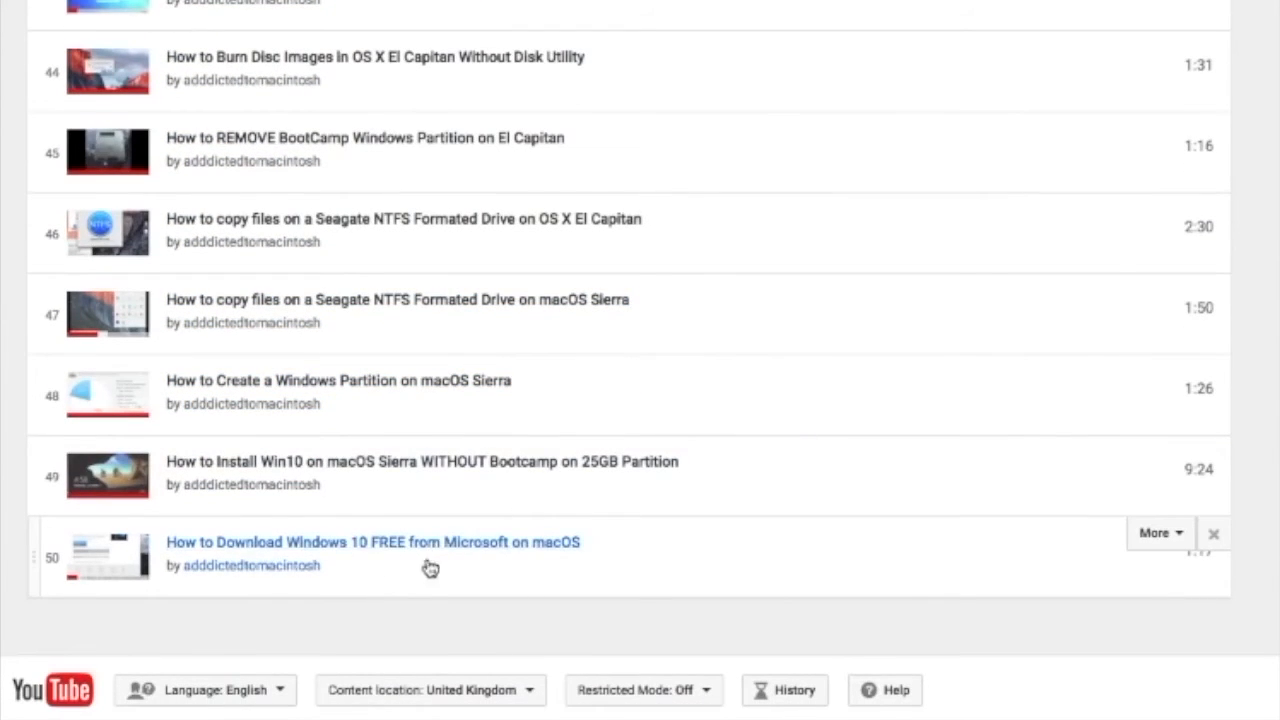